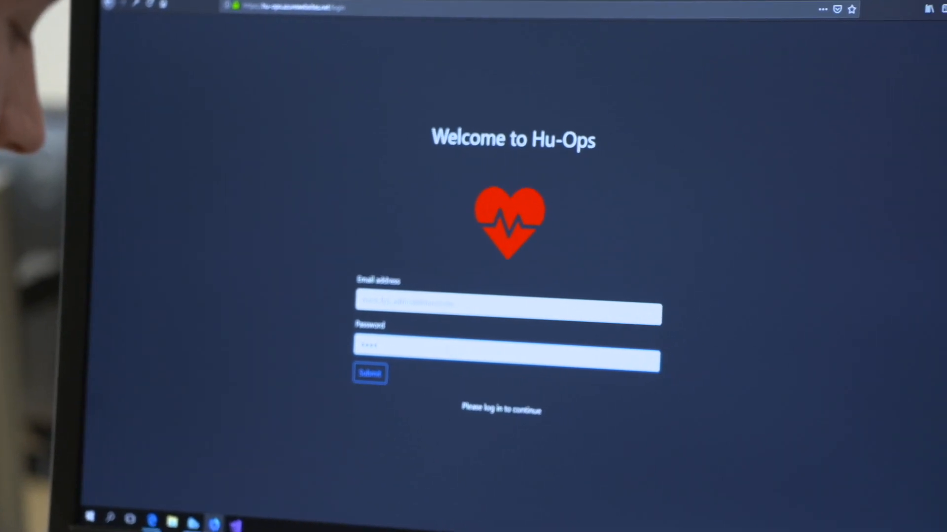
Submit the filled-in email and password to reach the six-participant session dashboard
left_click(369, 373)
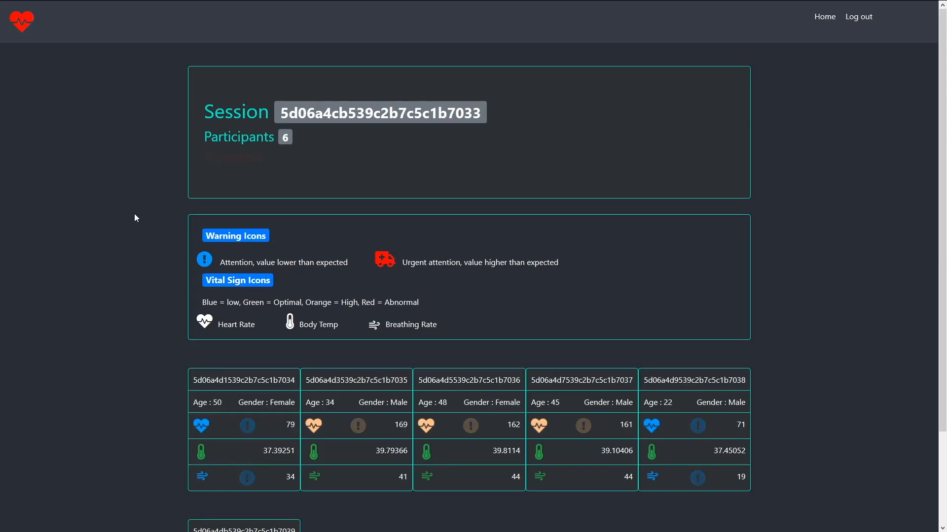
Scroll through the six participants' heart rate, body temperature and breathing cards
scroll("down", 3)
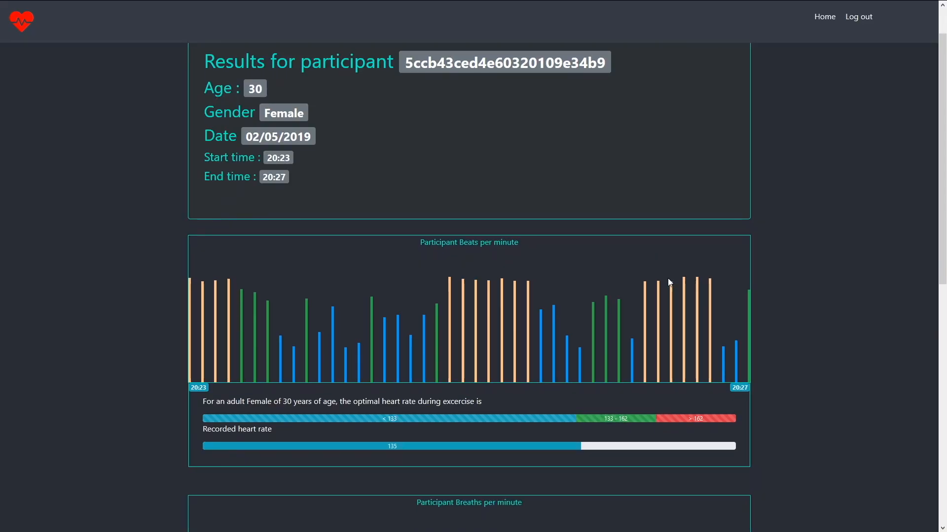
Scroll past the beats-per-minute chart to the breaths-per-minute chart against the optimal range
scroll("down", 3)
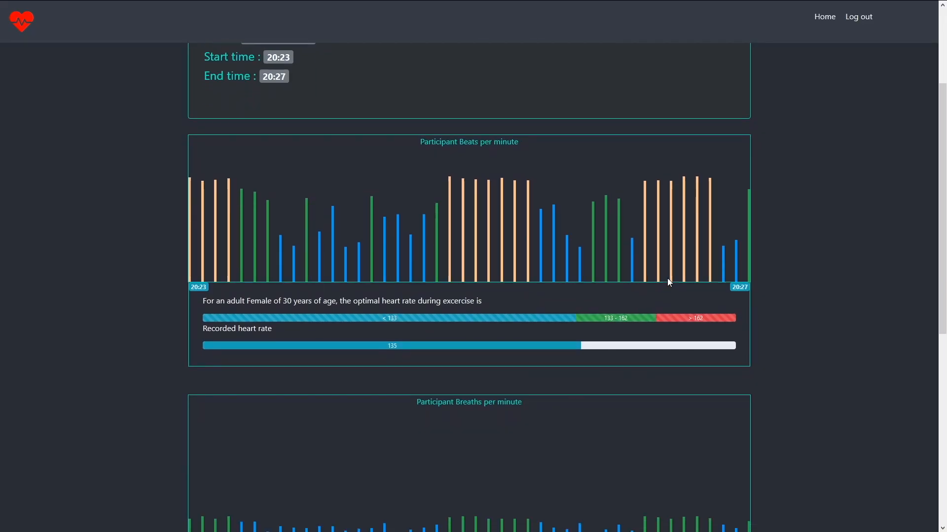
scroll("down", 3)
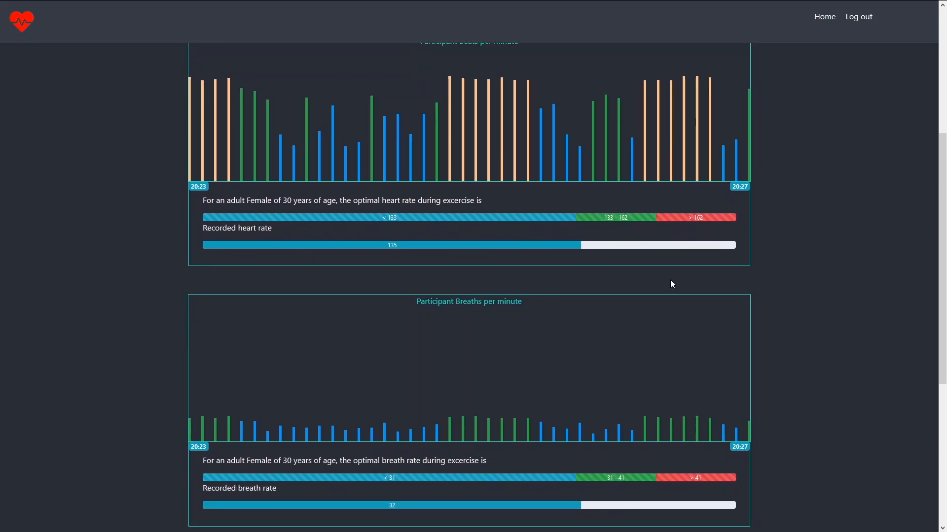